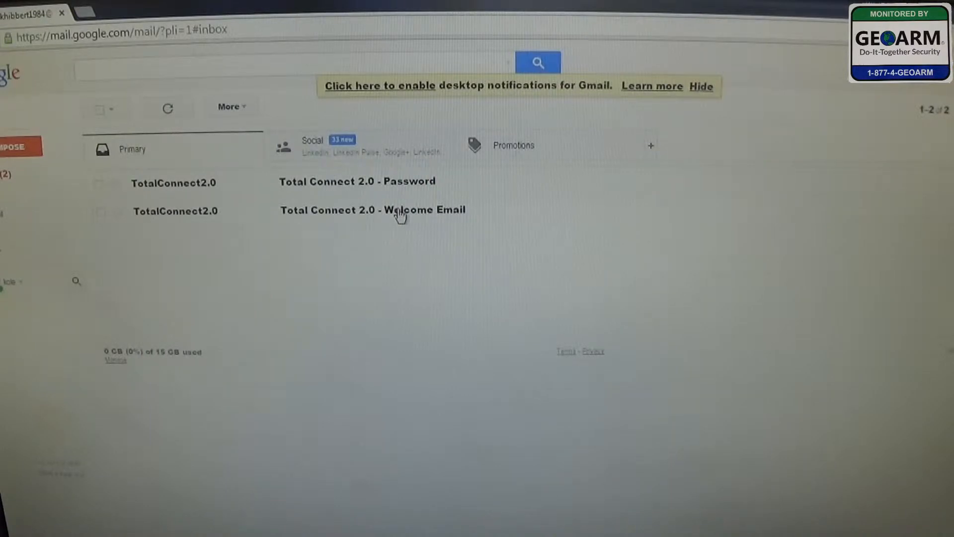
Step: Read the Total Connect 2.0 welcome email and pick out the account username
left_click(373, 210)
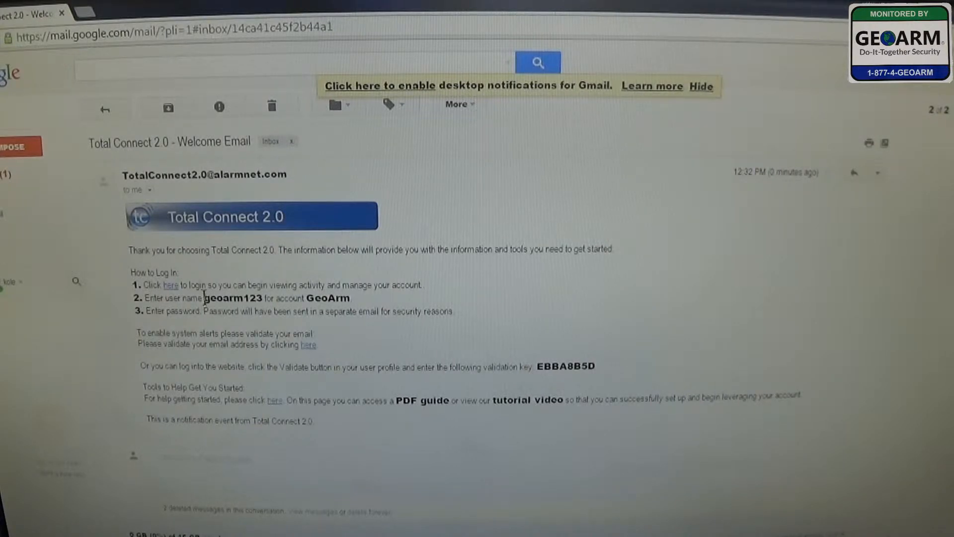
double_click(233, 298)
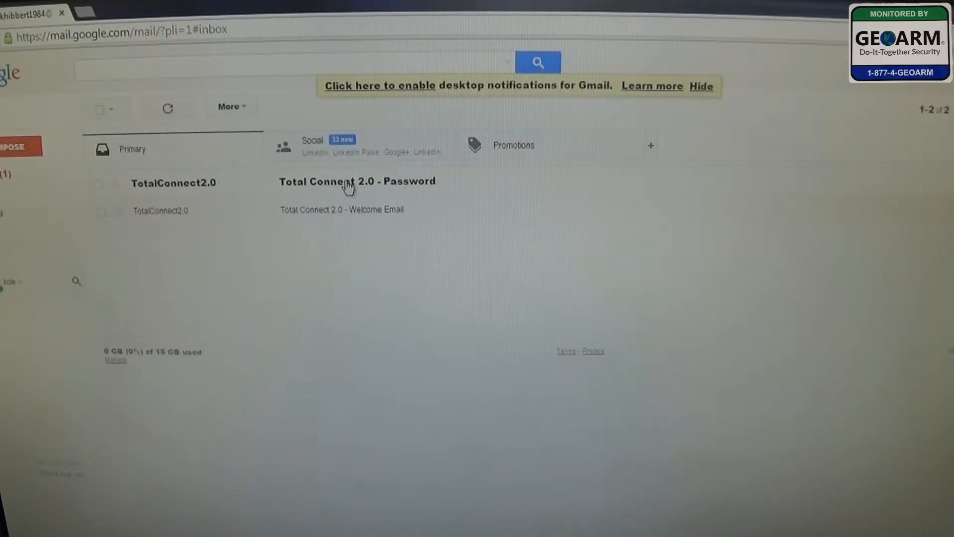
Step: Follow the 'here' link in the Total Connect 2.0 password email to the Update Password page
left_click(355, 181)
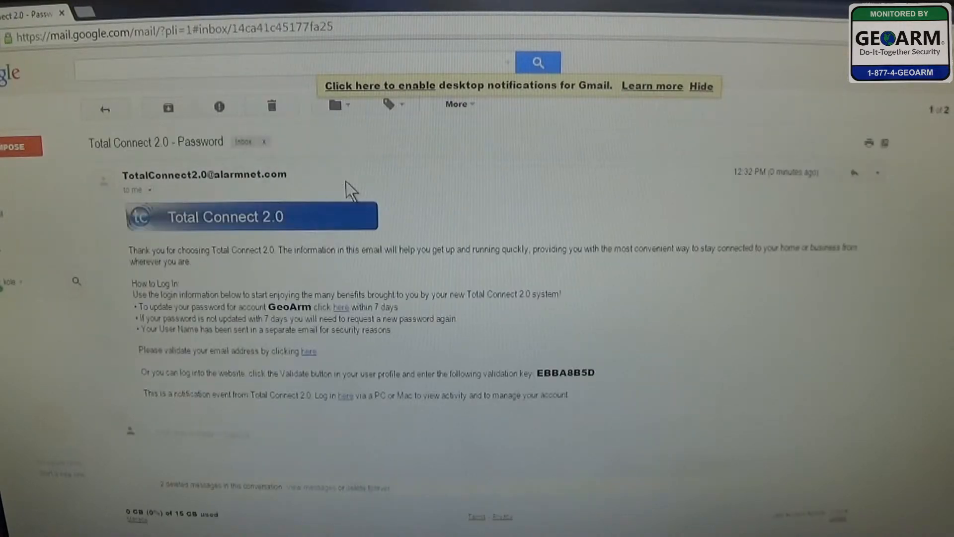
mouse_move(264, 231)
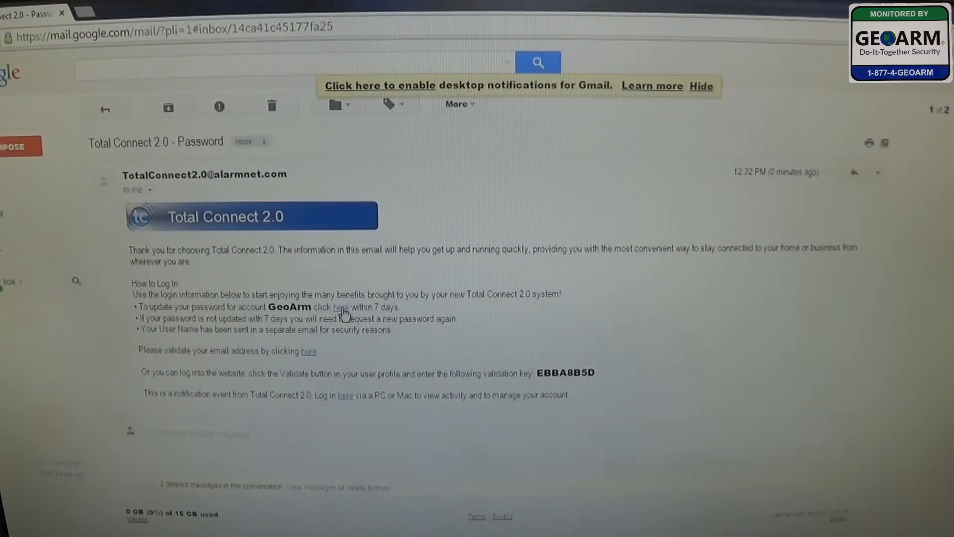
left_click(339, 308)
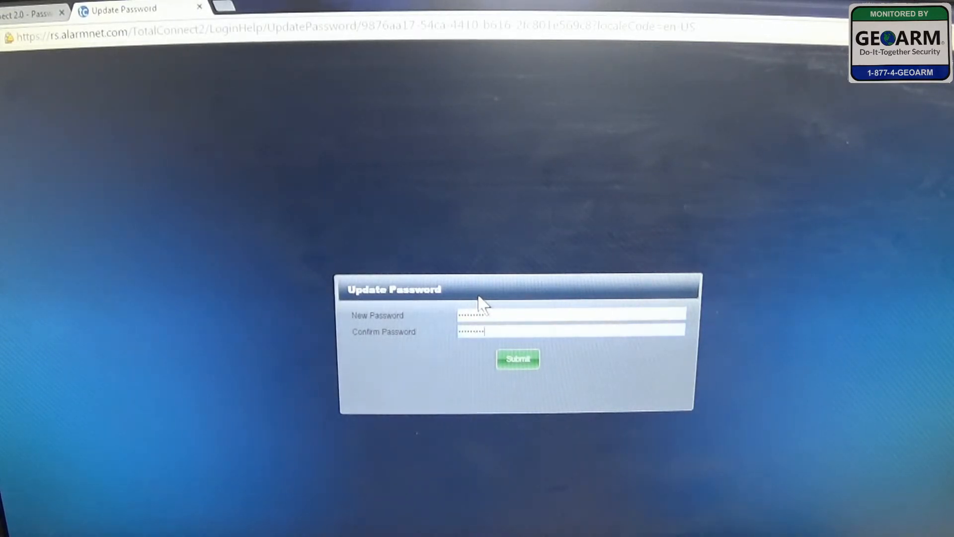
Step: Submit the new password and dismiss the 'password updated' Request Status confirmation
left_click(517, 358)
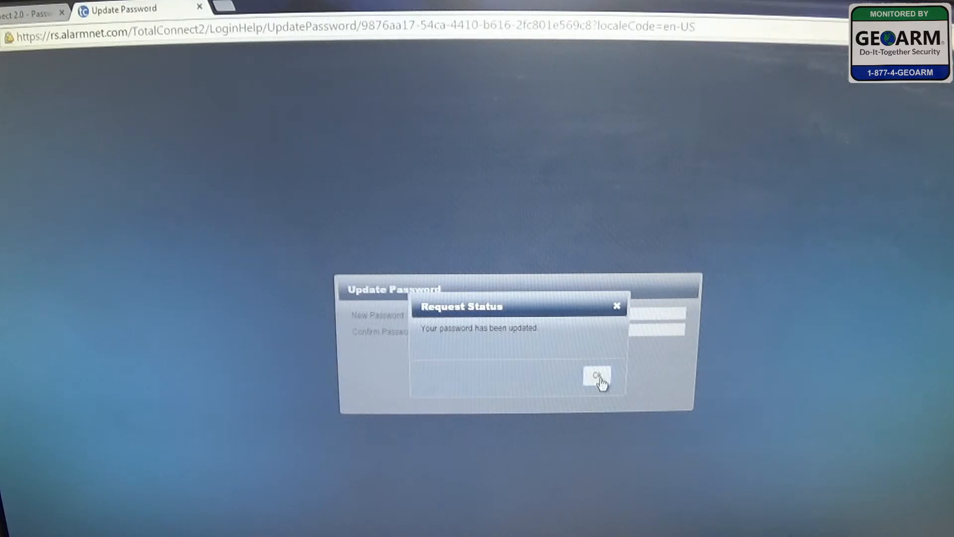
left_click(597, 376)
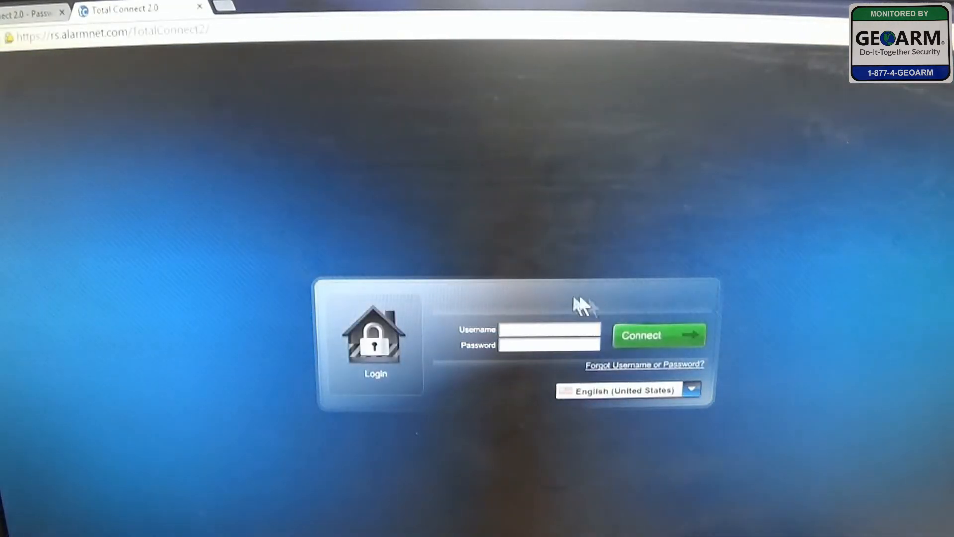
left_click(548, 329)
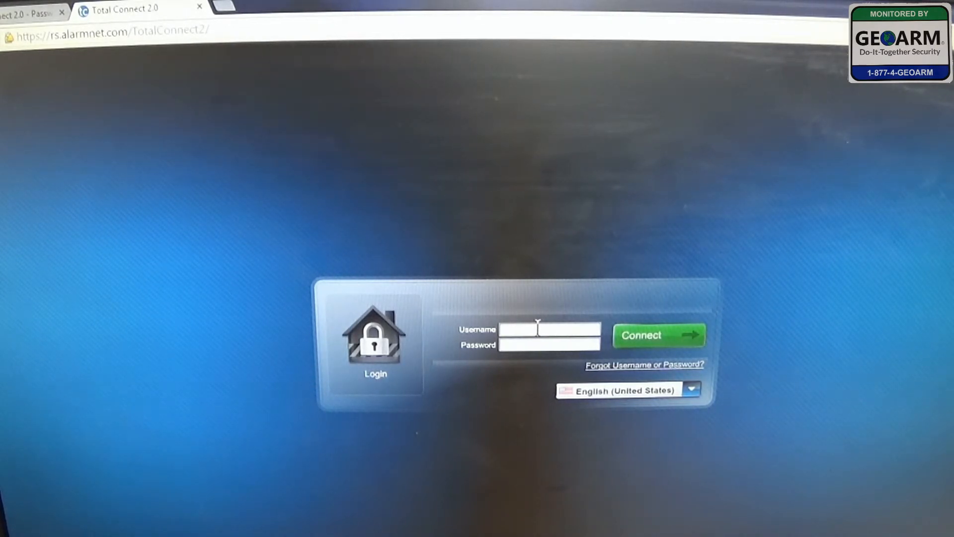
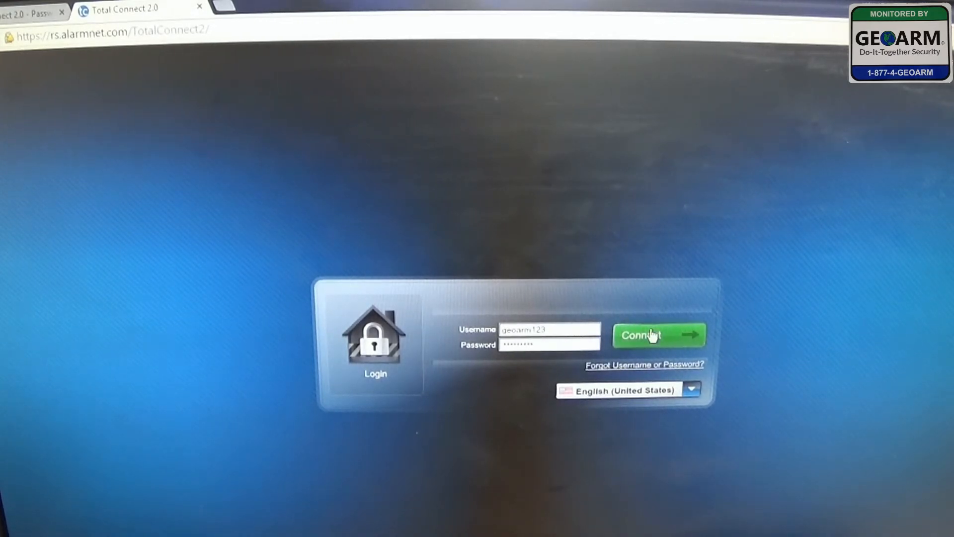
left_click(659, 335)
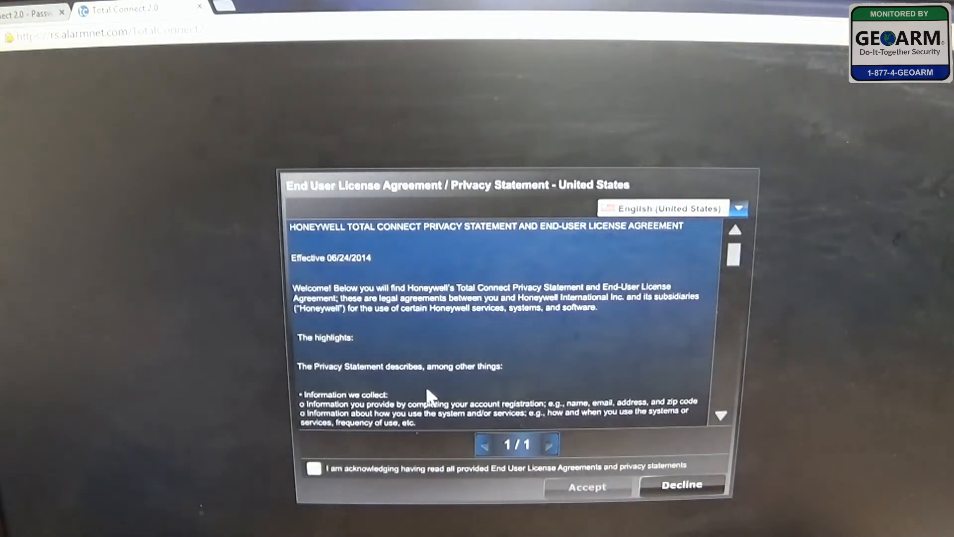
Step: Acknowledge and accept the EULA to reach the GeoArm dashboard with the system disarmed
scroll("down", 3)
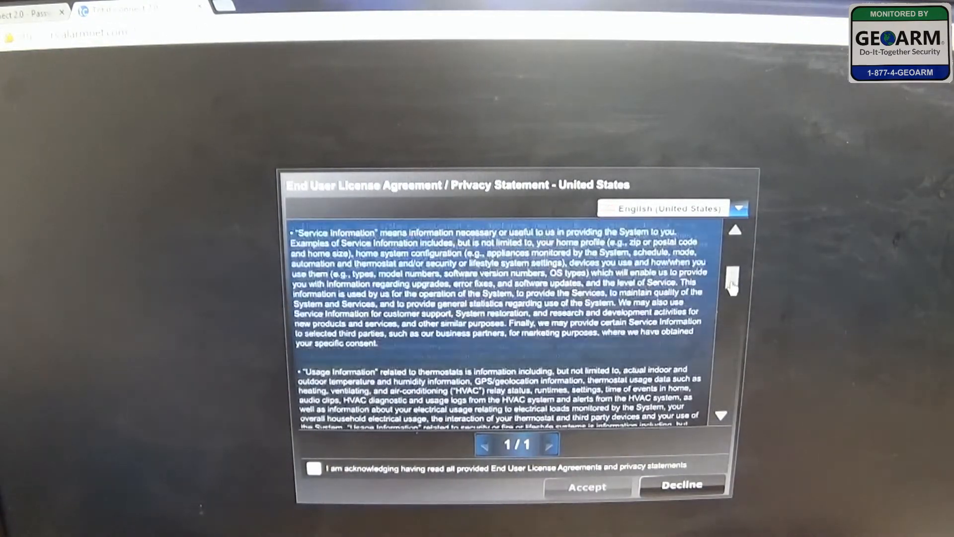
scroll("down", 3)
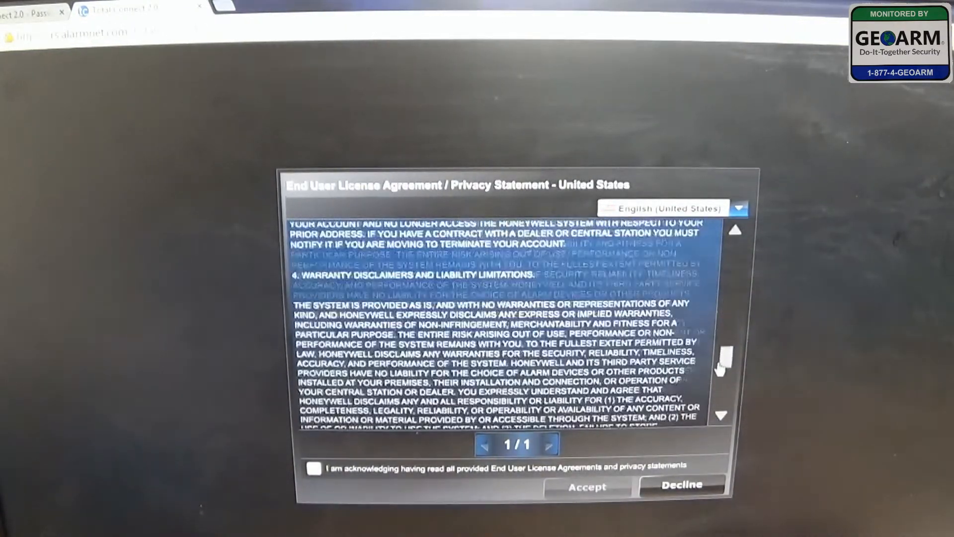
scroll("down", 3)
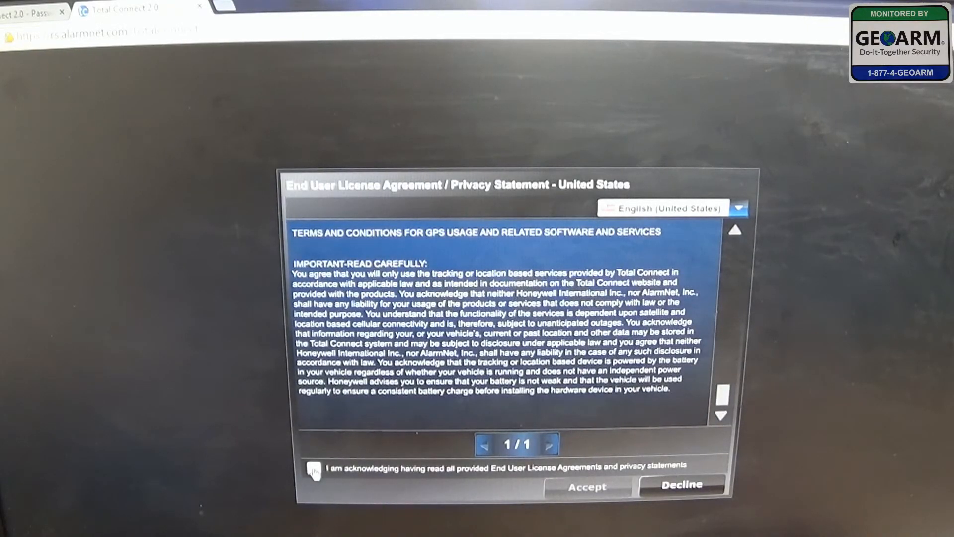
left_click(315, 469)
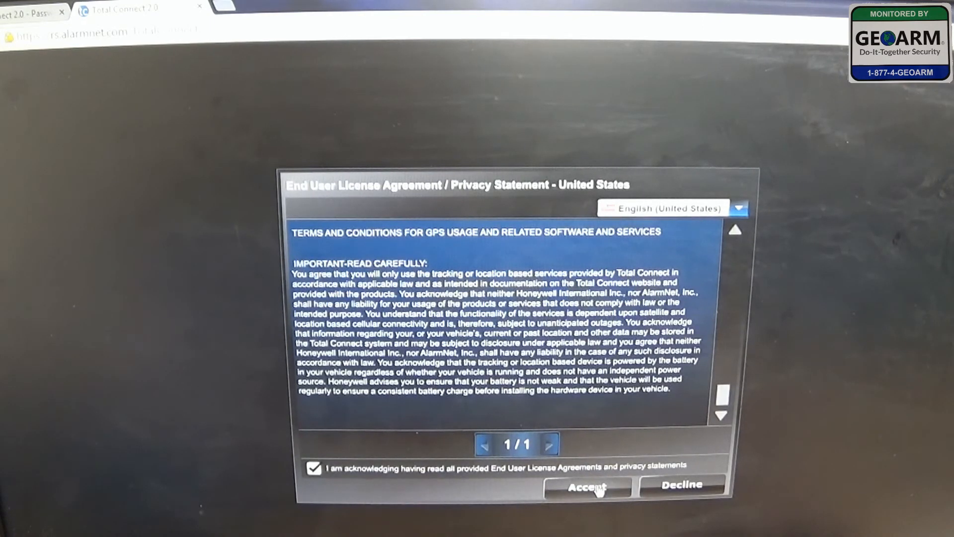
left_click(586, 487)
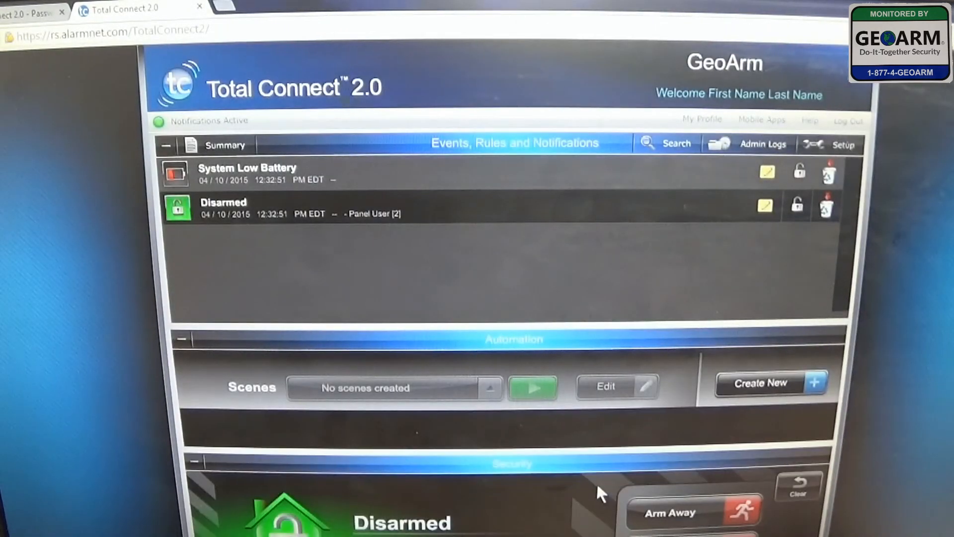